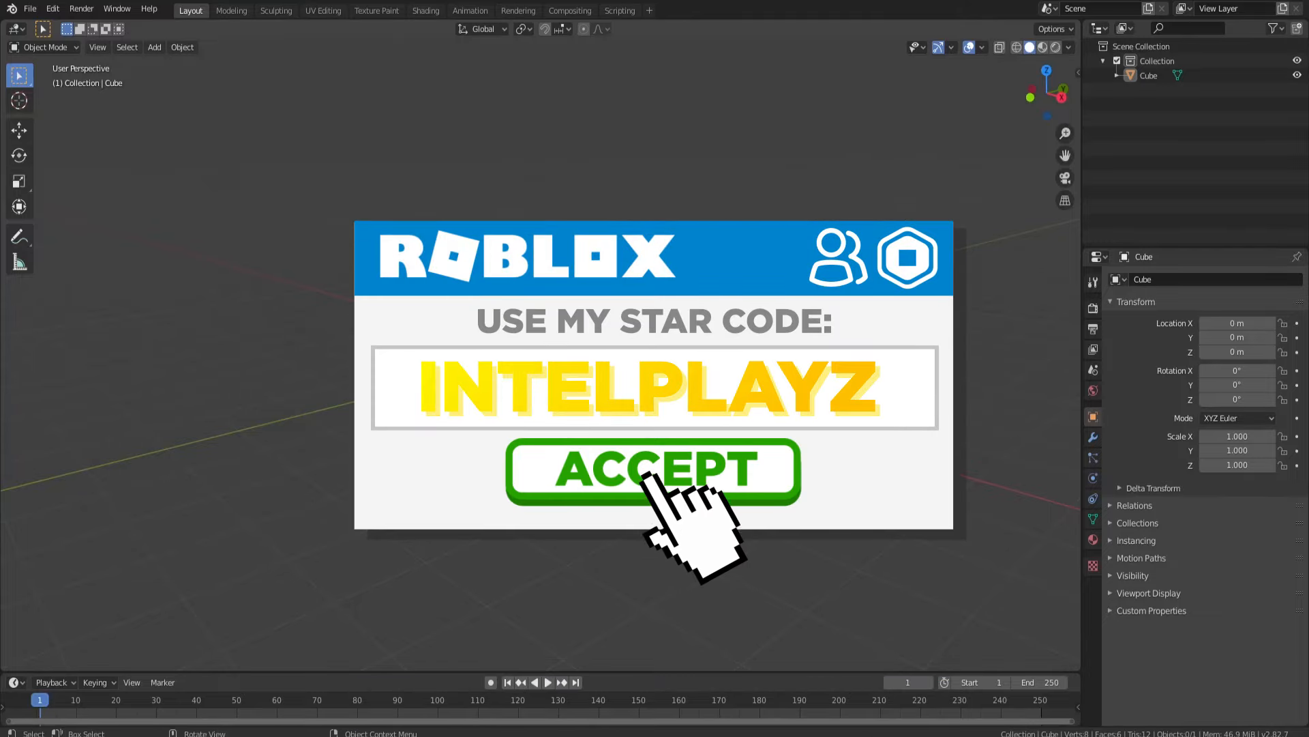
Enter the UV Editing workspace with the cube and load Color Grid.png in the image editor.
click(652, 469)
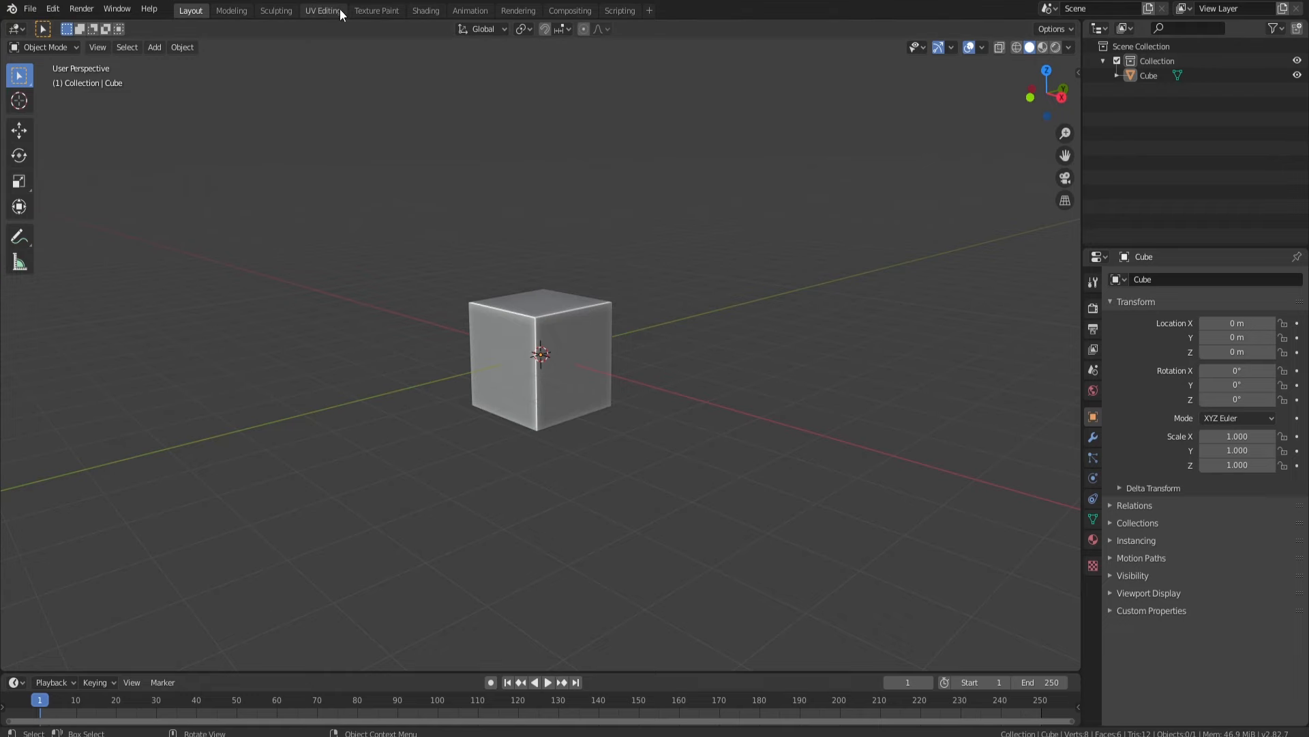
click(322, 9)
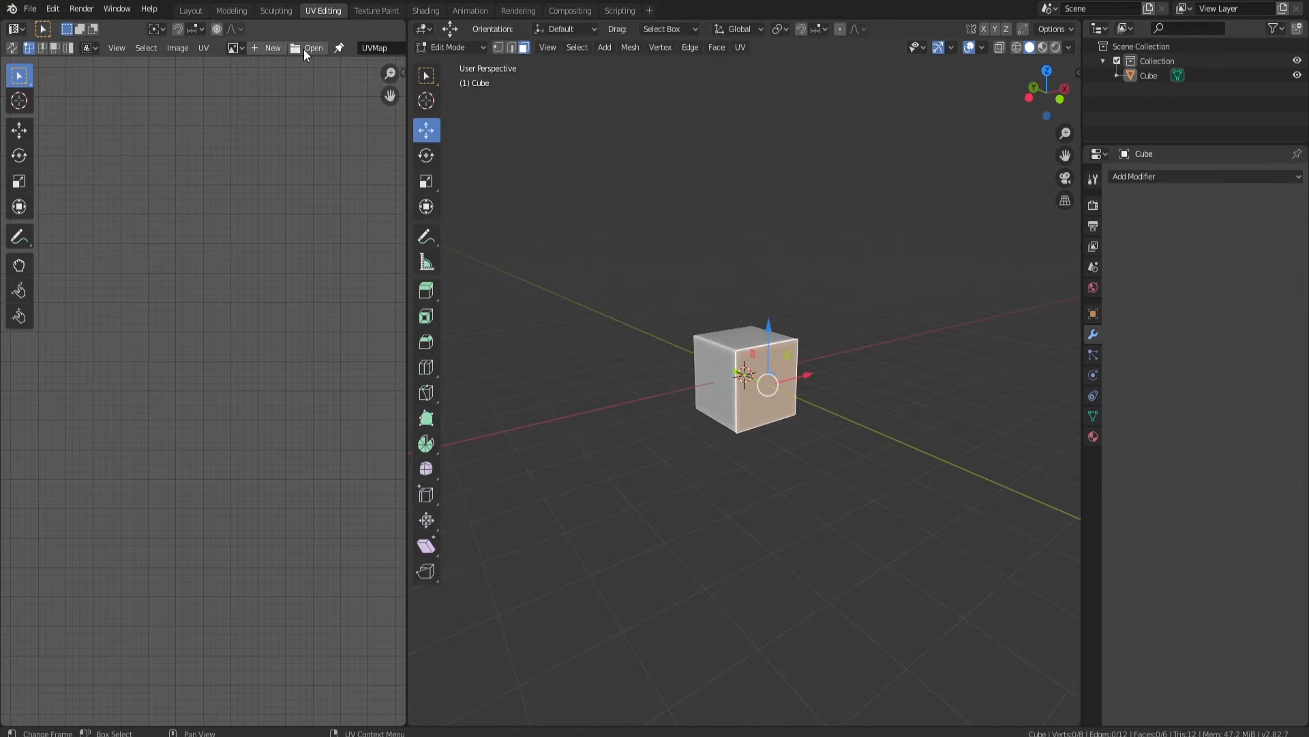
mouse_move(17, 156)
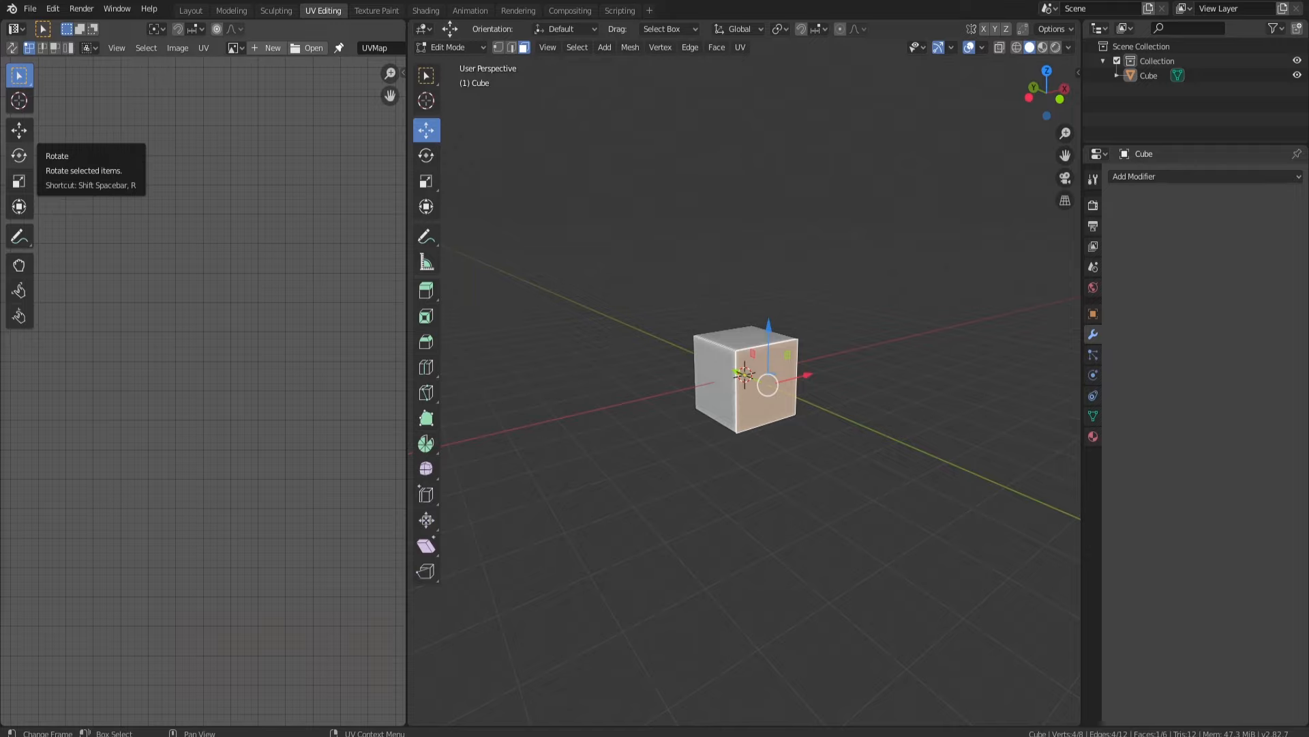
click(268, 48)
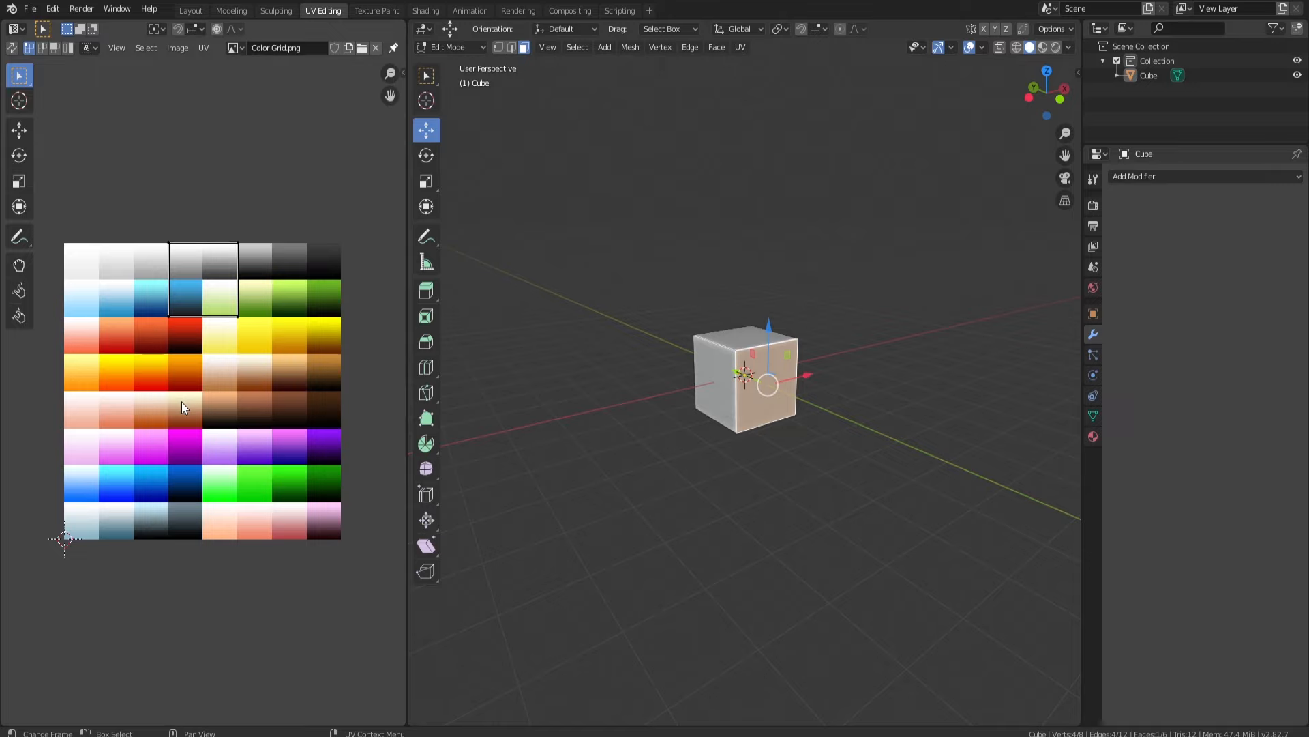
Select all cube faces, project the UVs from front view onto a red cell, and add a node material.
key(a)
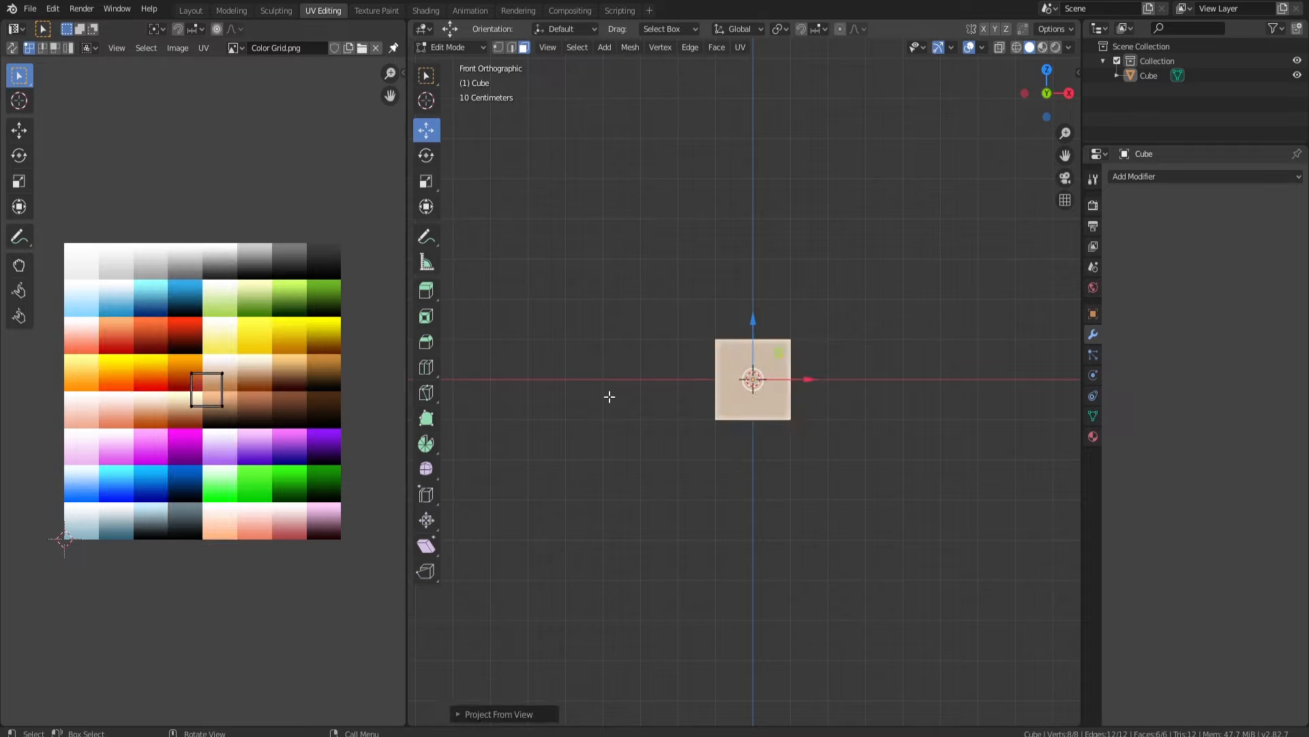
click(206, 386)
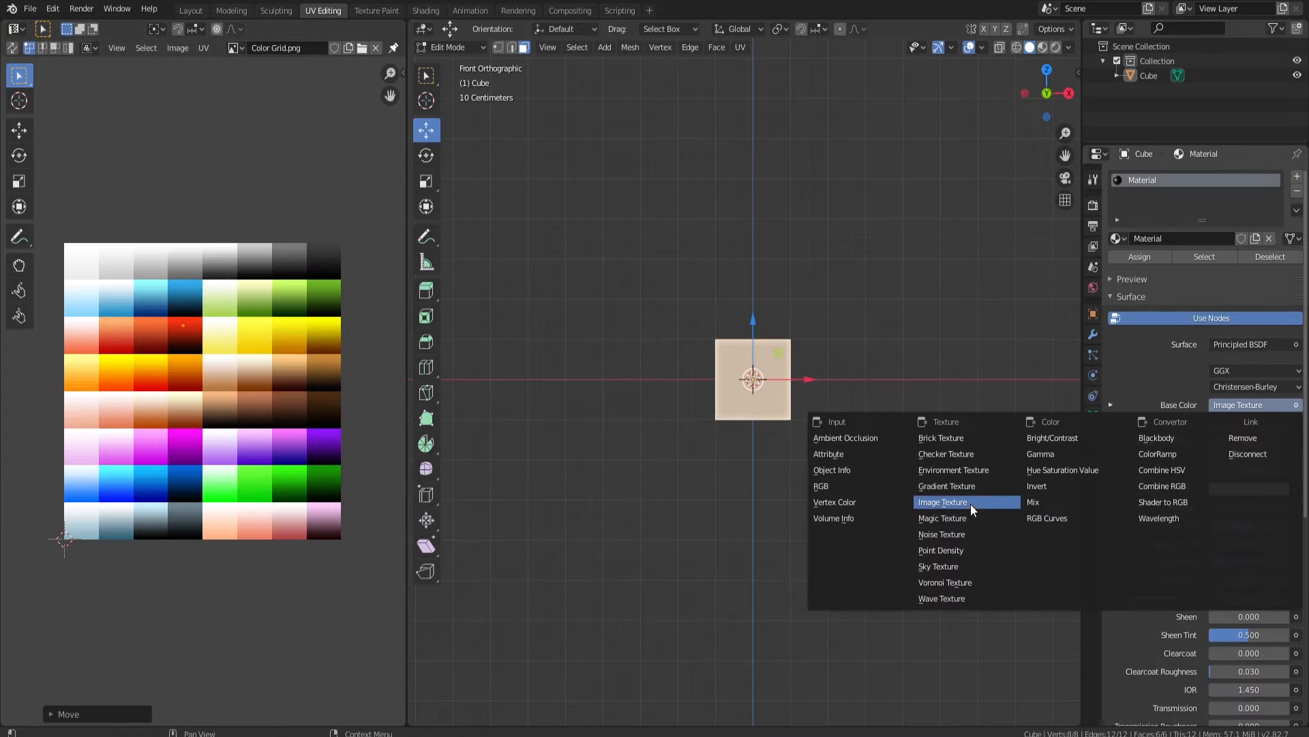
Drive Base Color from an Image Texture using Color Grid.png, one face's UVs on yellow, back in Object Mode.
click(942, 502)
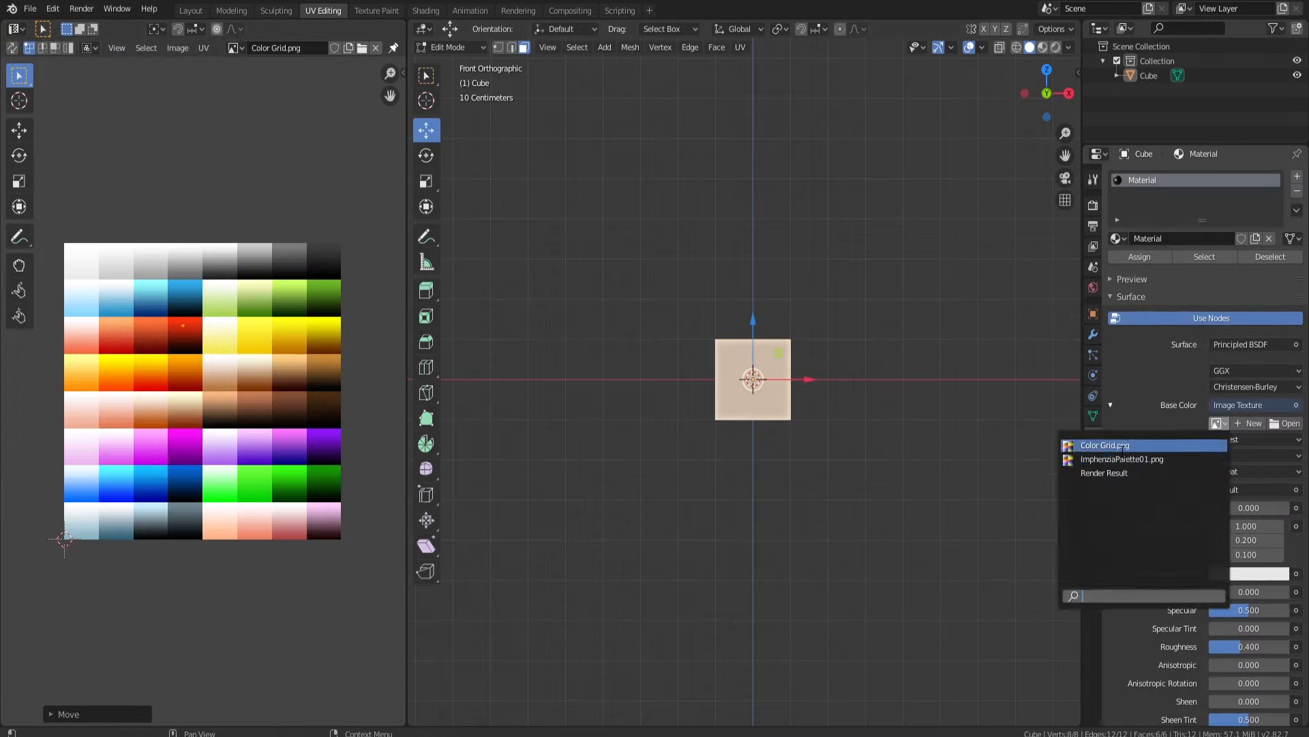
click(1104, 444)
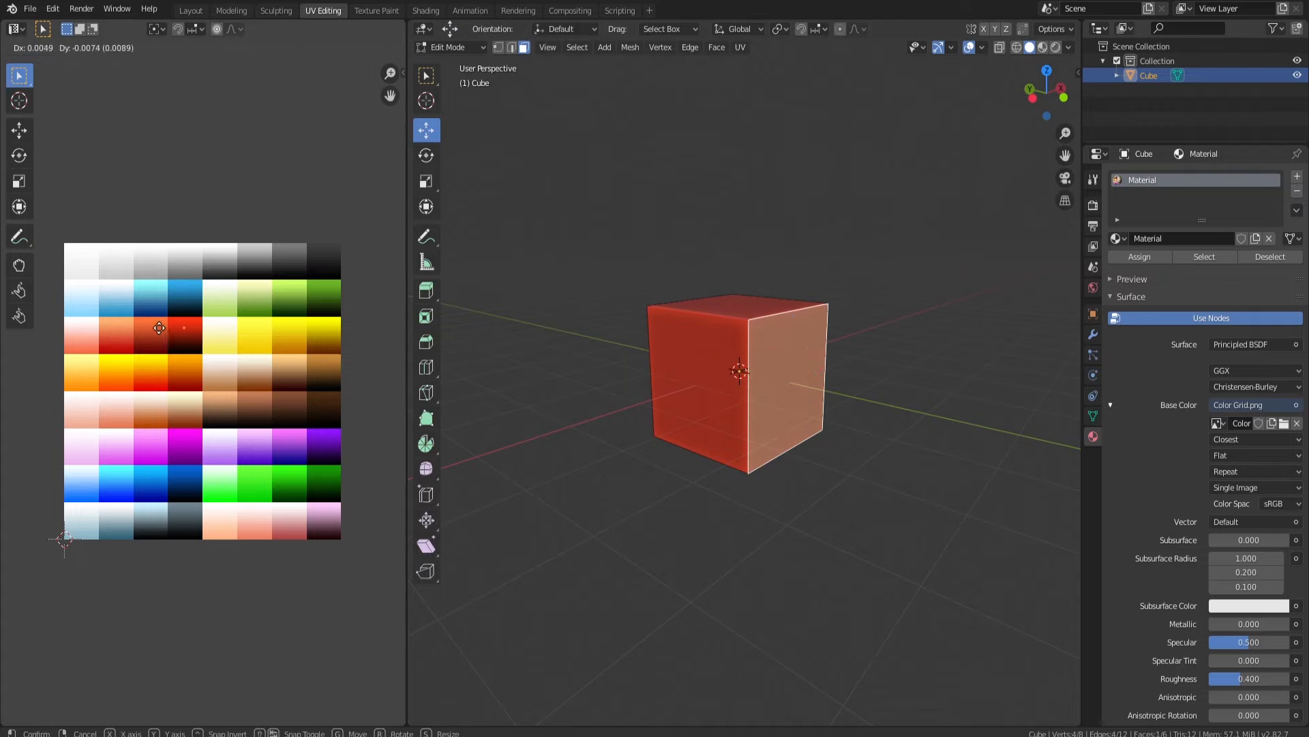
key(Tab)
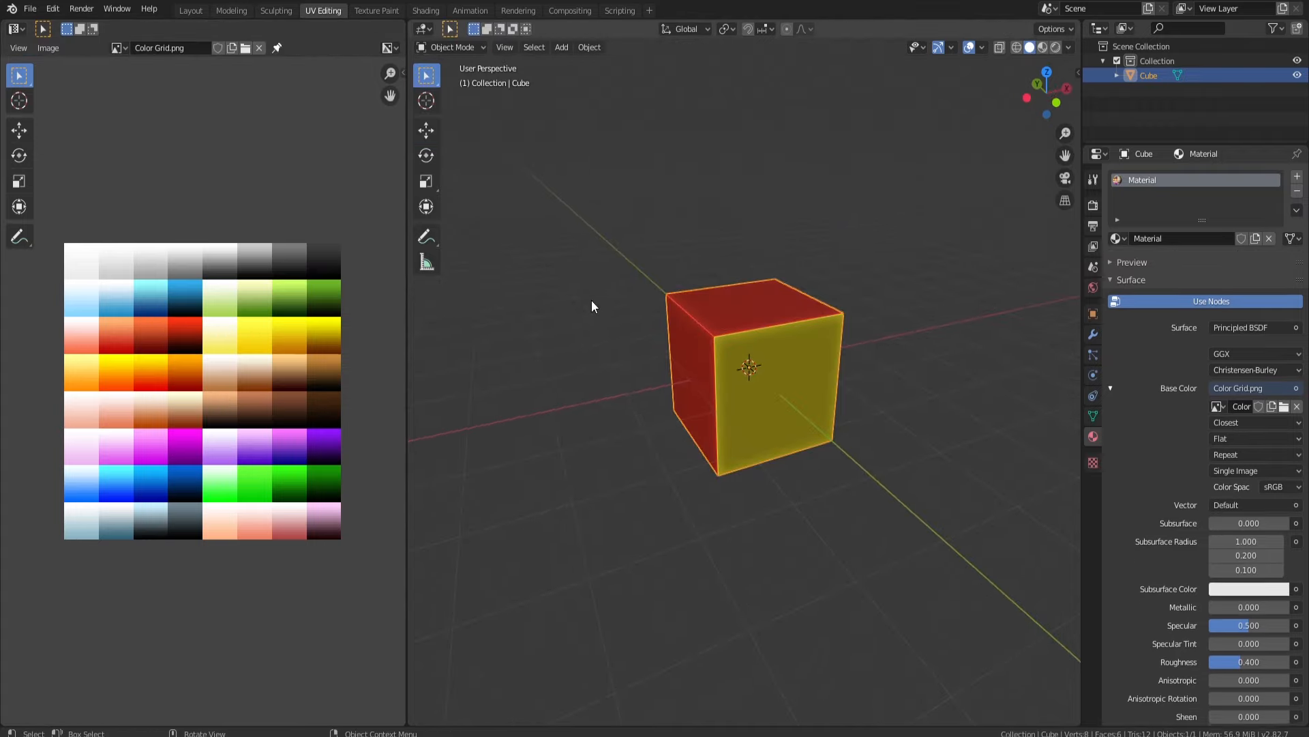